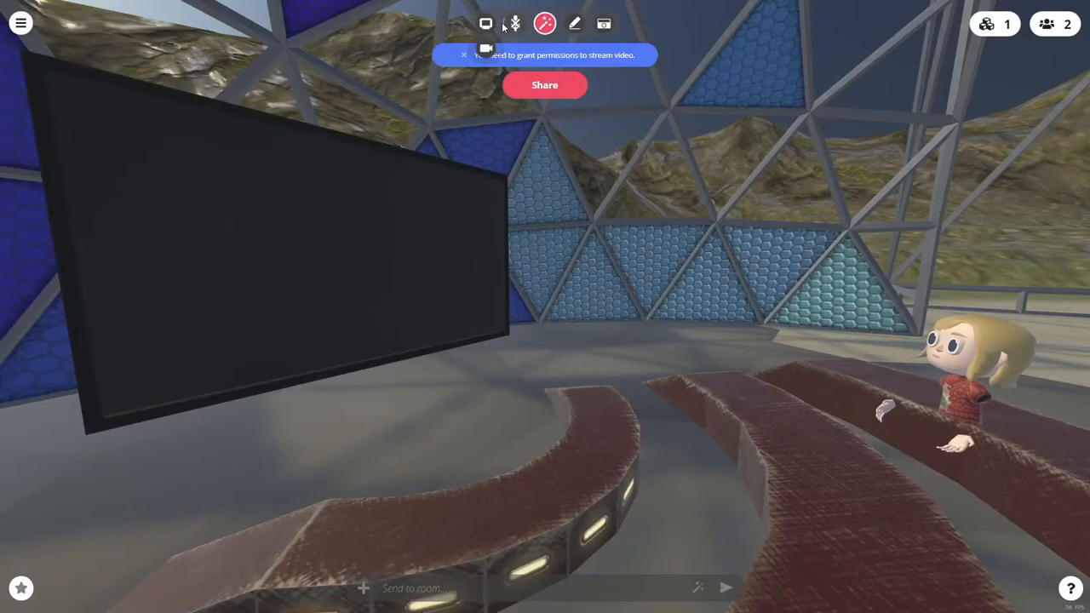
Screen-share the 'XR PEDAGOGY - YouTube' Chrome tab onto the room's virtual screen.
click(544, 84)
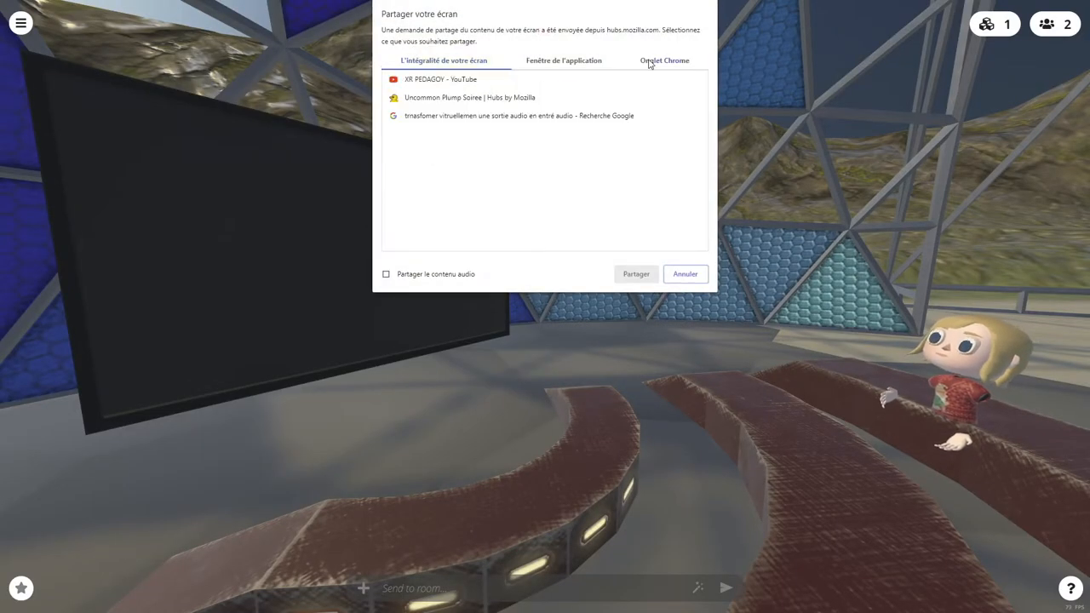
click(635, 273)
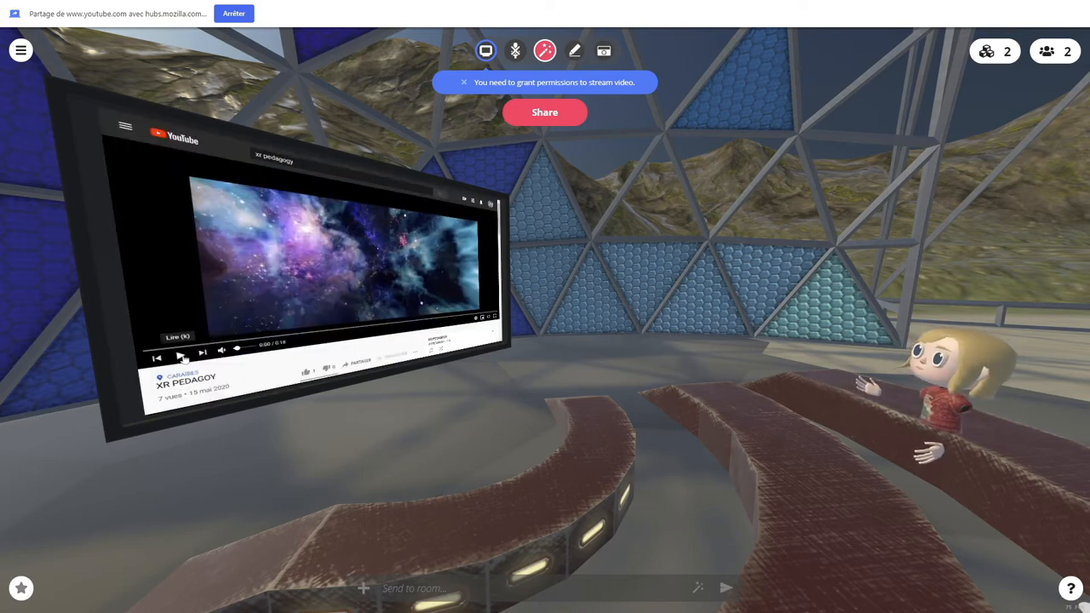
Start the XR PEDAGOGY video with the YouTube play button in the shared tab.
click(179, 351)
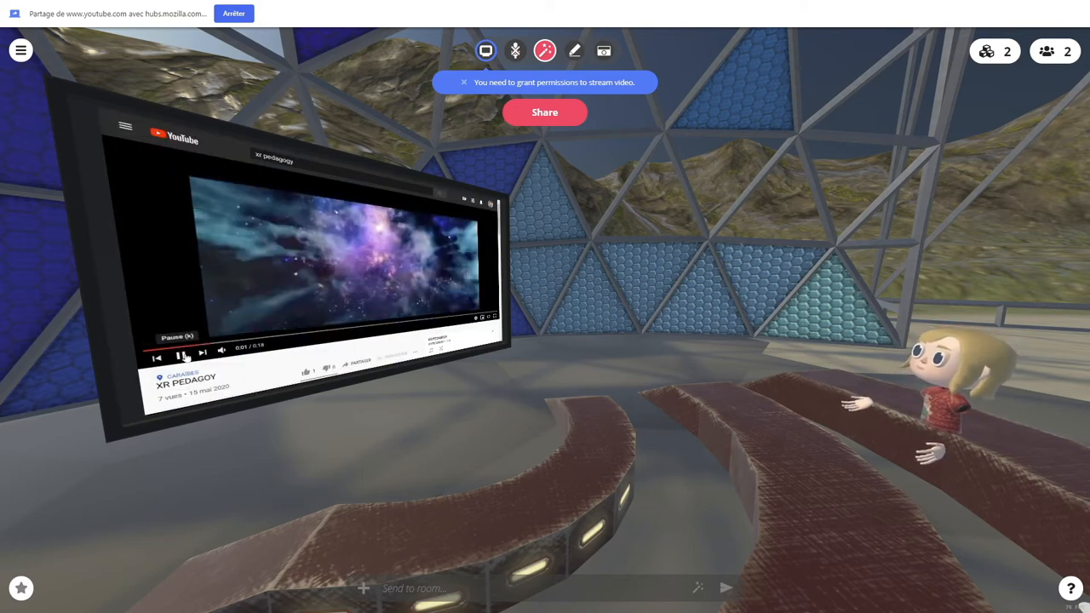
click(181, 351)
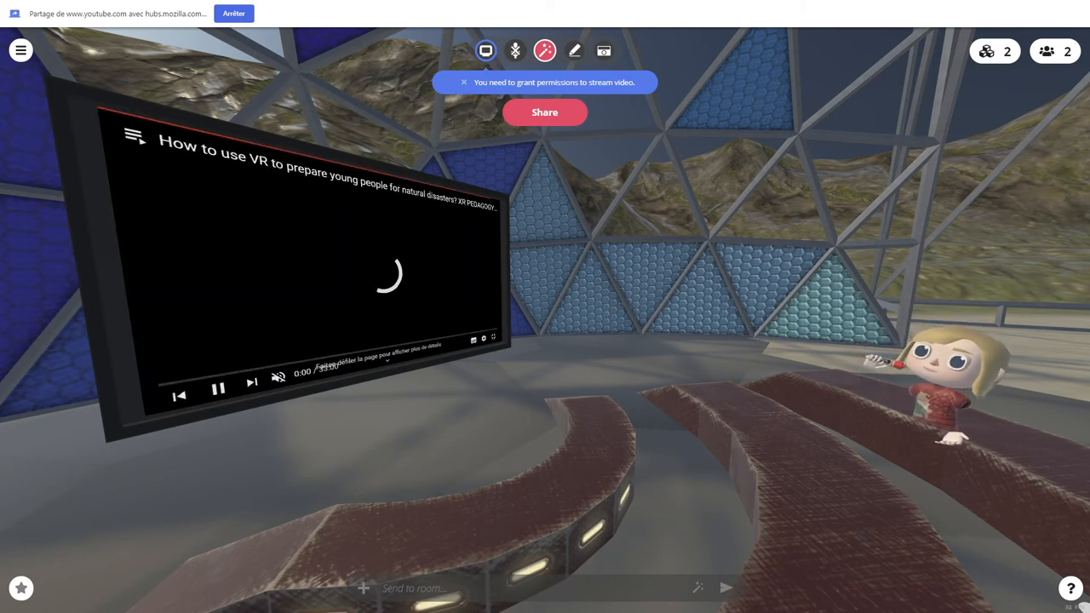
Toggle play/pause on the VR natural-disaster preparation video in the shared tab.
click(218, 384)
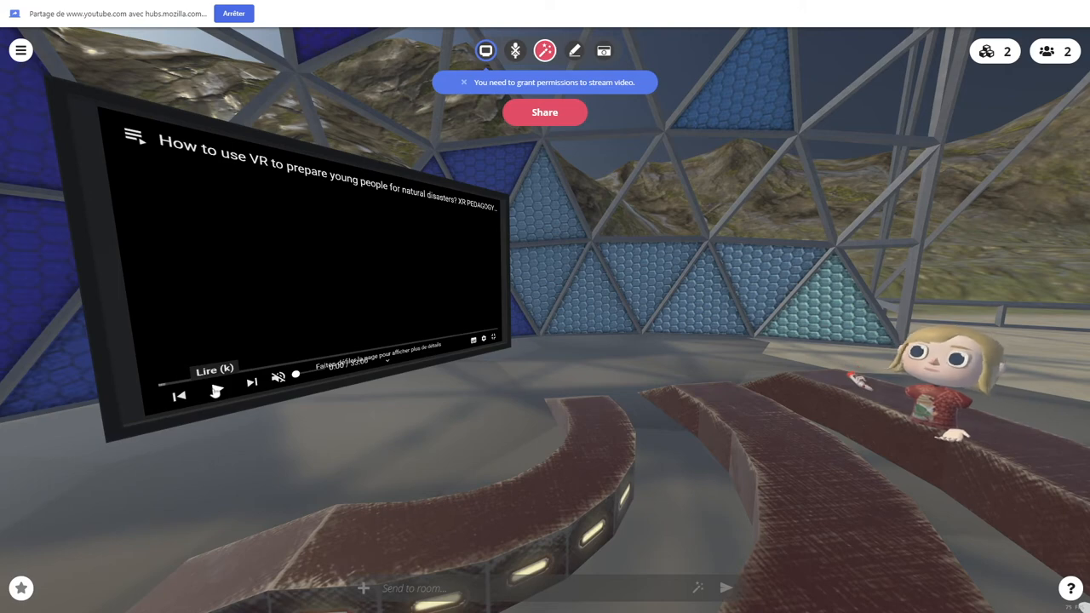